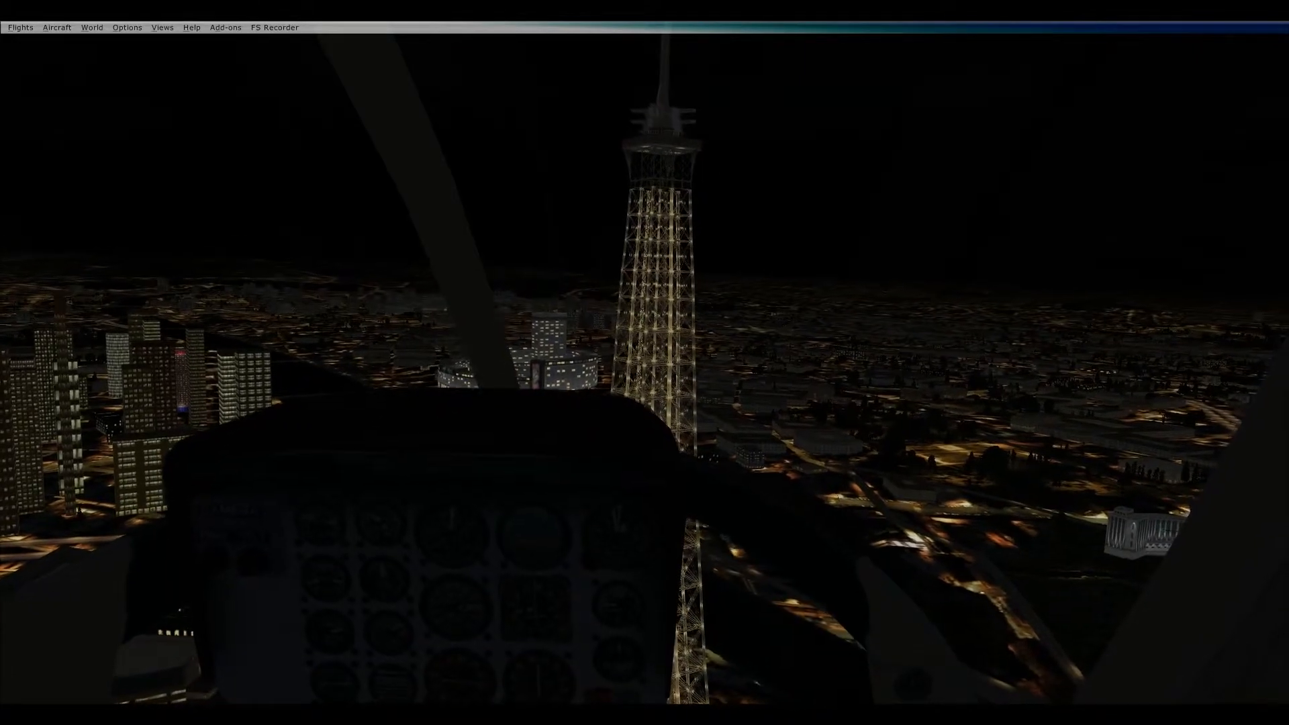
# Switch the camera to the cockpit view while circling the Eiffel Tower.
pyautogui.press('s')
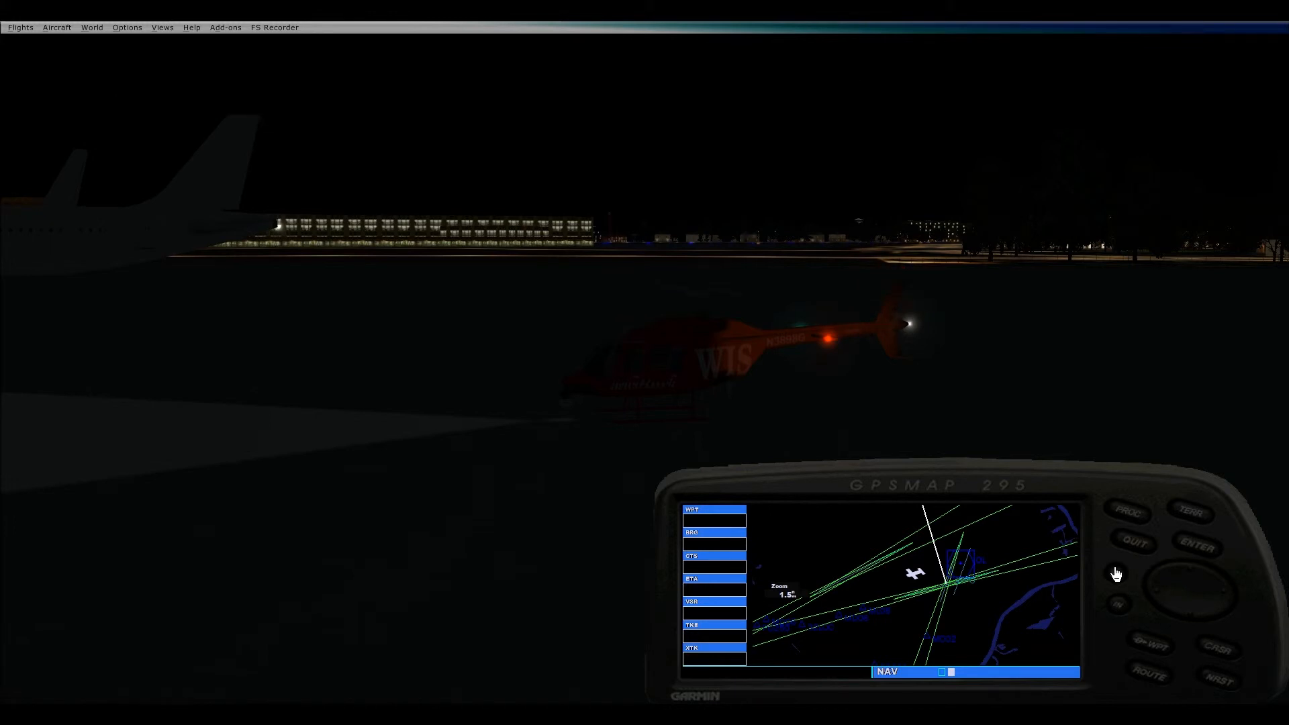
# Zoom the GPS map out to a wider range after landing on the apron.
pyautogui.click(1116, 605)
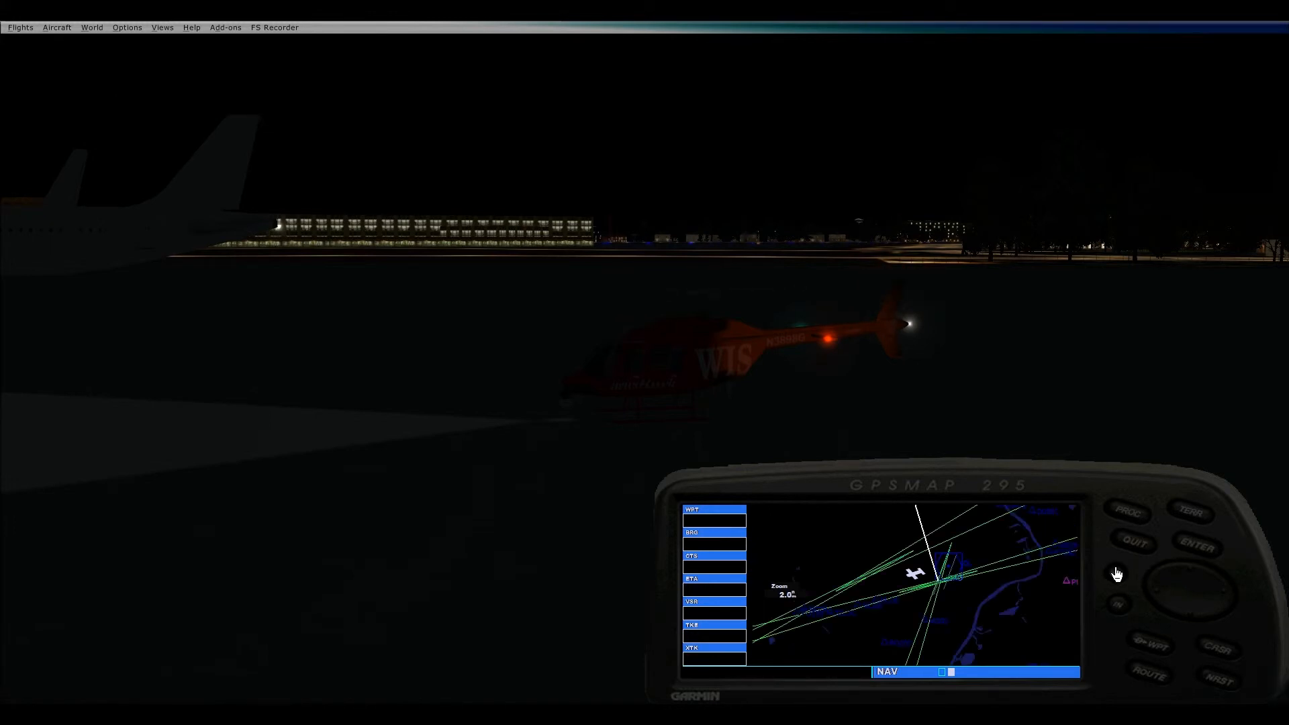